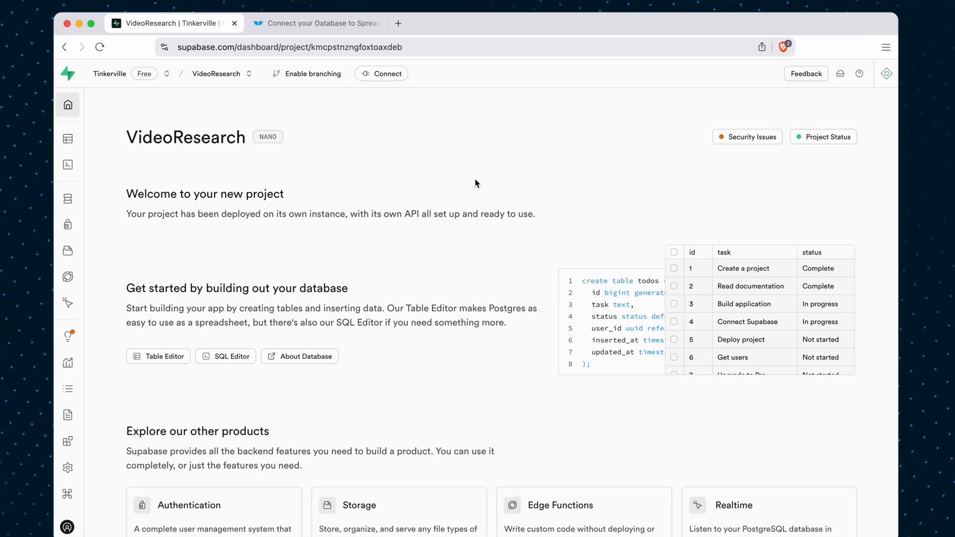
{"action": "mouse_move", "coordinate": [540, 165]}
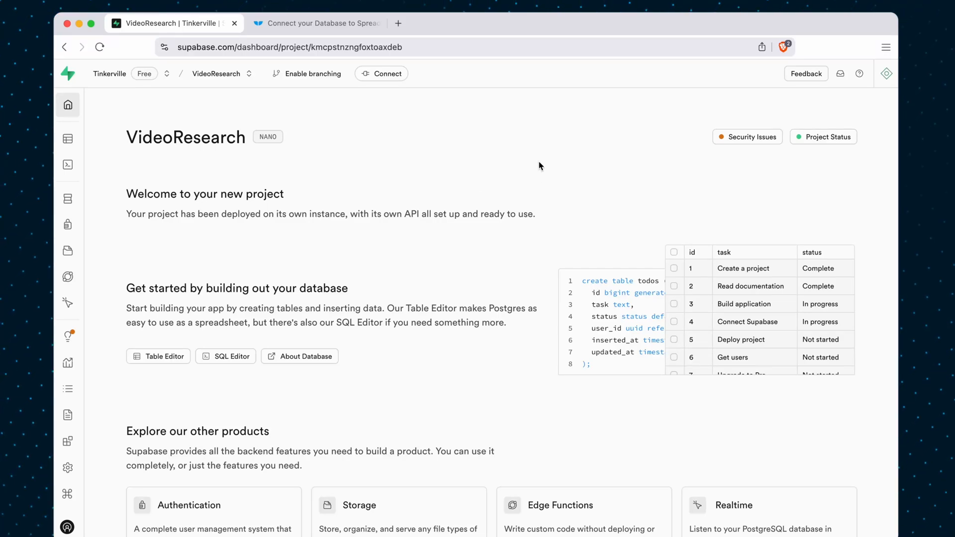
{"action": "mouse_move", "coordinate": [392, 137]}
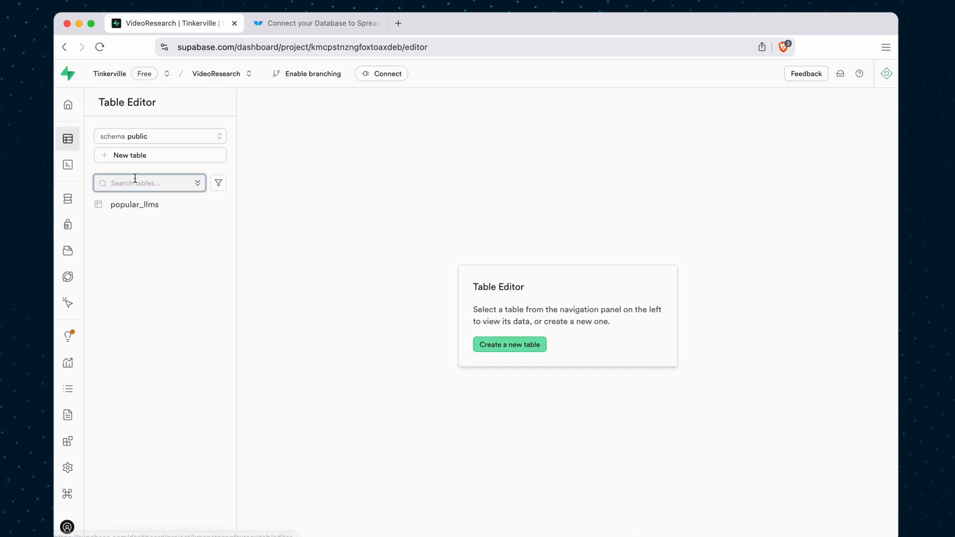
Open the popular_llms table listing 27 language models in the Table Editor
{"action": "left_click", "coordinate": [135, 204]}
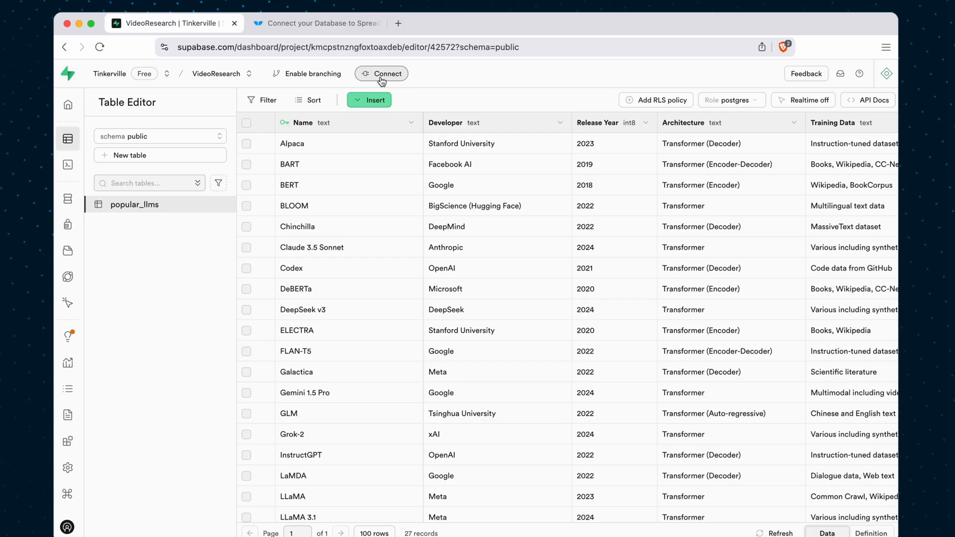
Review the direct connection string with host, port 5432, database and user
{"action": "left_click", "coordinate": [381, 74]}
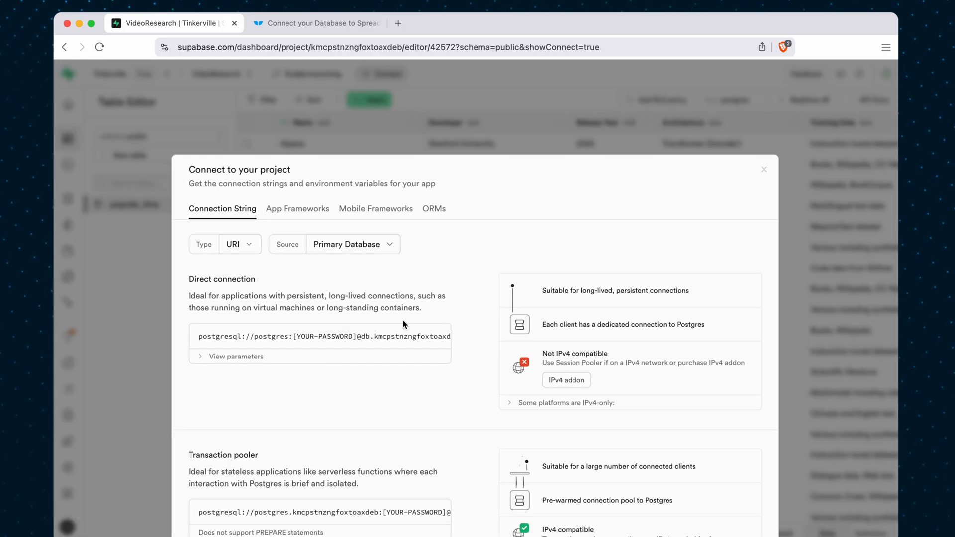
{"action": "scroll", "scroll_direction": "down", "scroll_amount": 3}
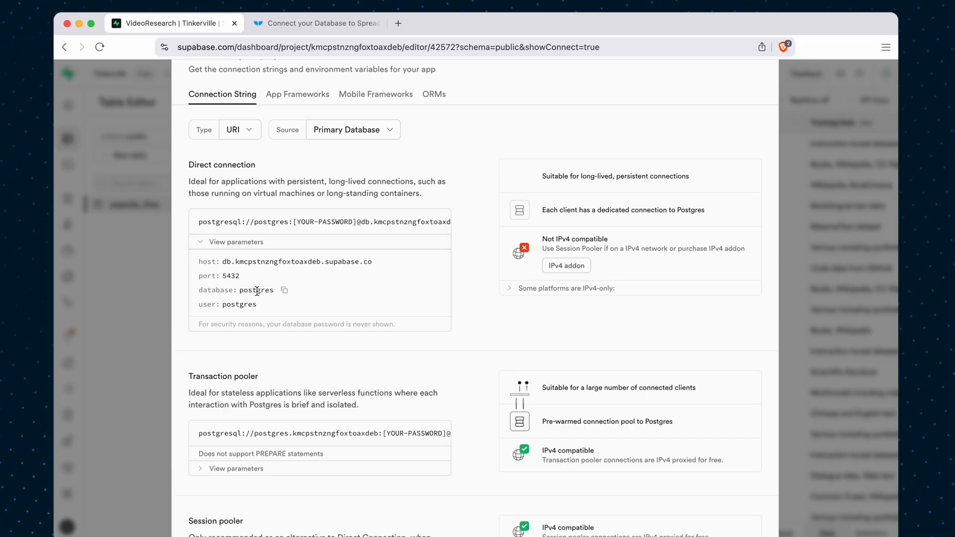
{"action": "mouse_move", "coordinate": [241, 271]}
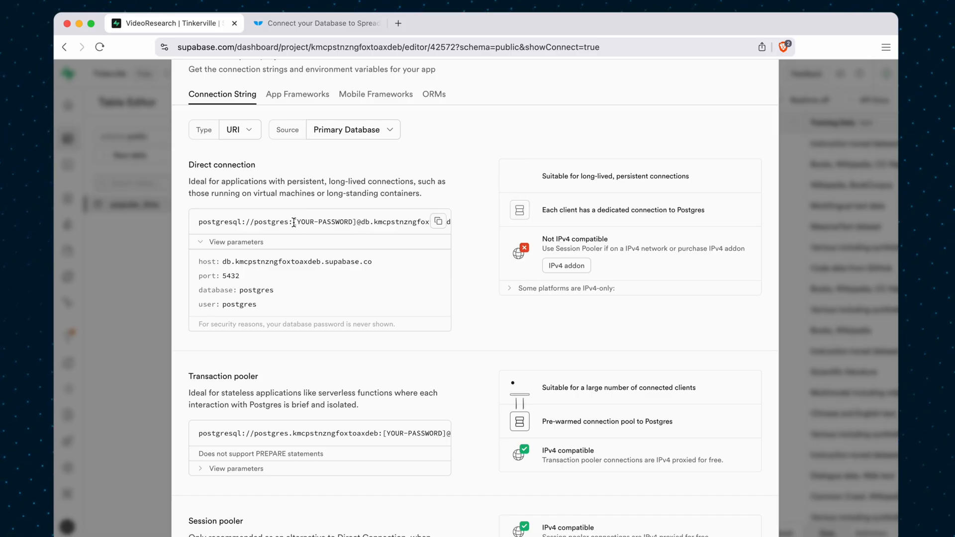
{"action": "double_click", "coordinate": [355, 222]}
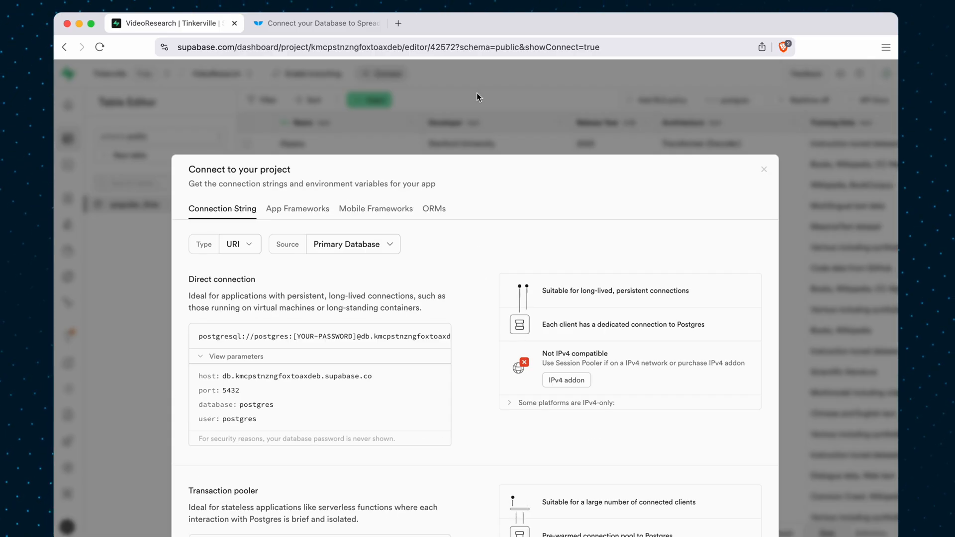
{"action": "left_click", "coordinate": [764, 169]}
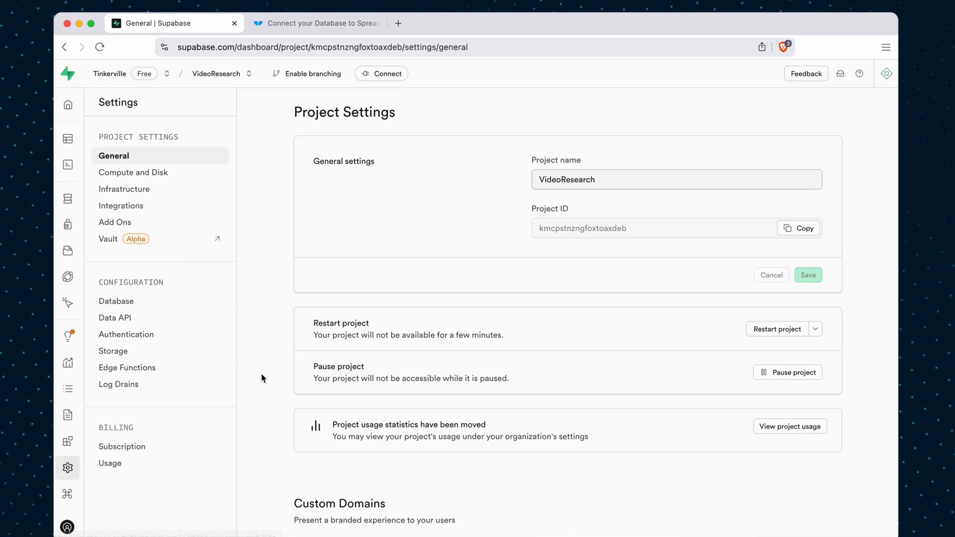
Check Database Settings, start a database password reset, then cancel it
{"action": "left_click", "coordinate": [116, 301]}
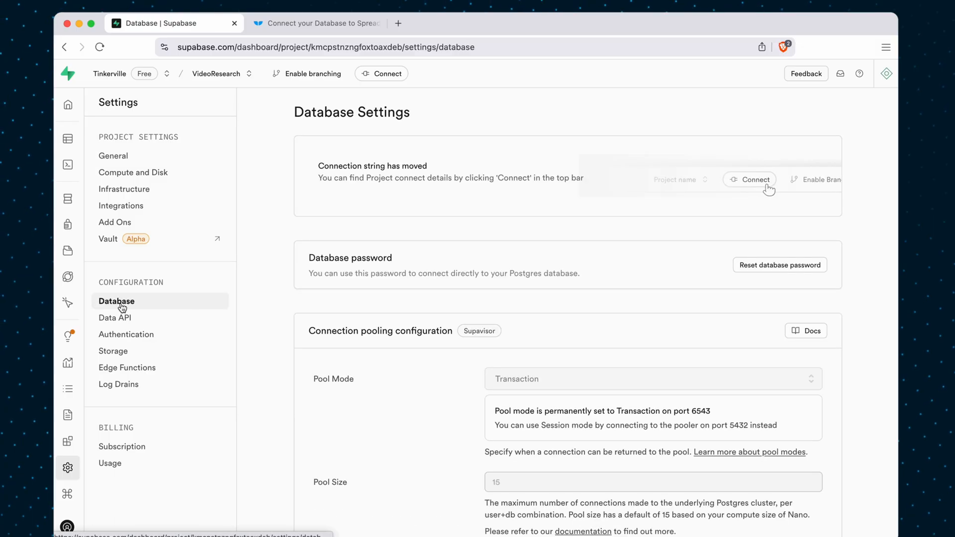
{"action": "mouse_move", "coordinate": [725, 302]}
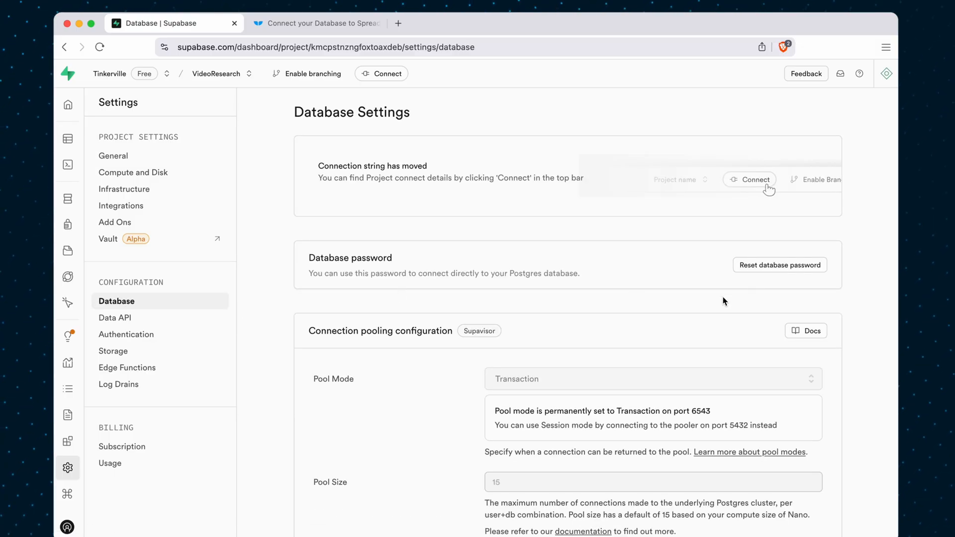
{"action": "left_click", "coordinate": [780, 265]}
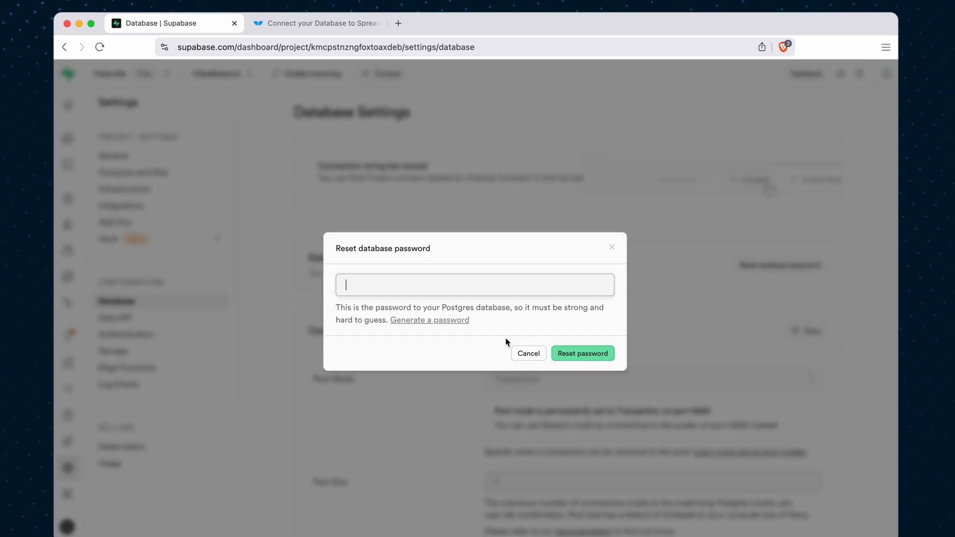
{"action": "mouse_move", "coordinate": [528, 353]}
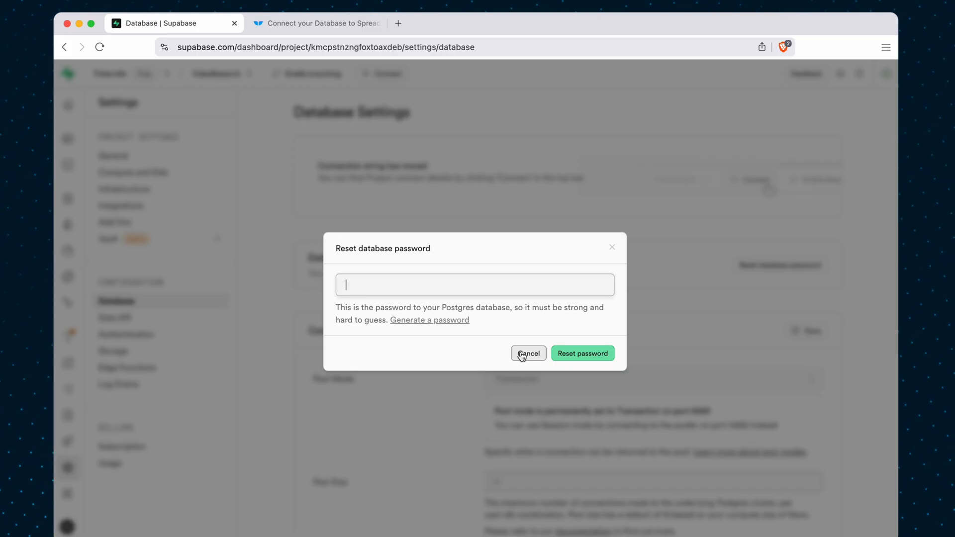
{"action": "left_click", "coordinate": [529, 353]}
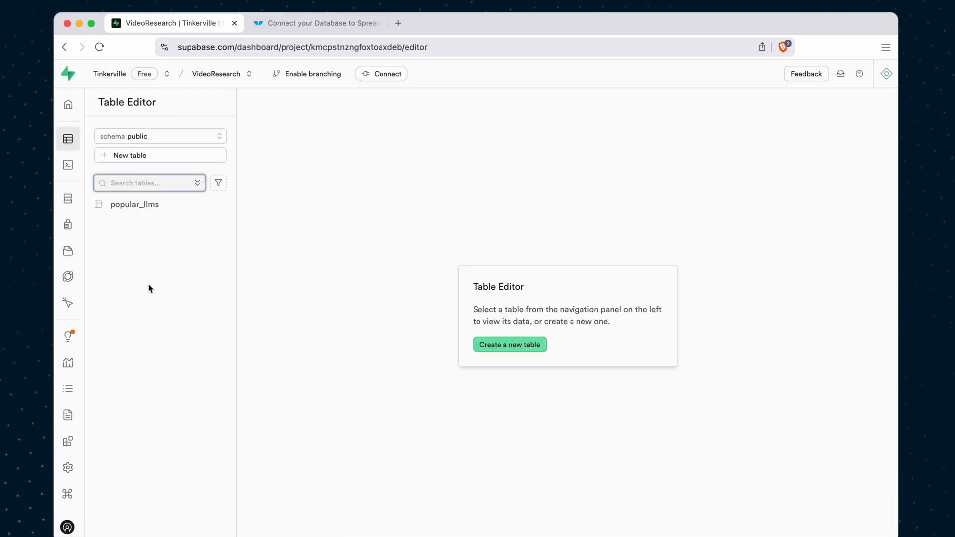
{"action": "left_click", "coordinate": [134, 205]}
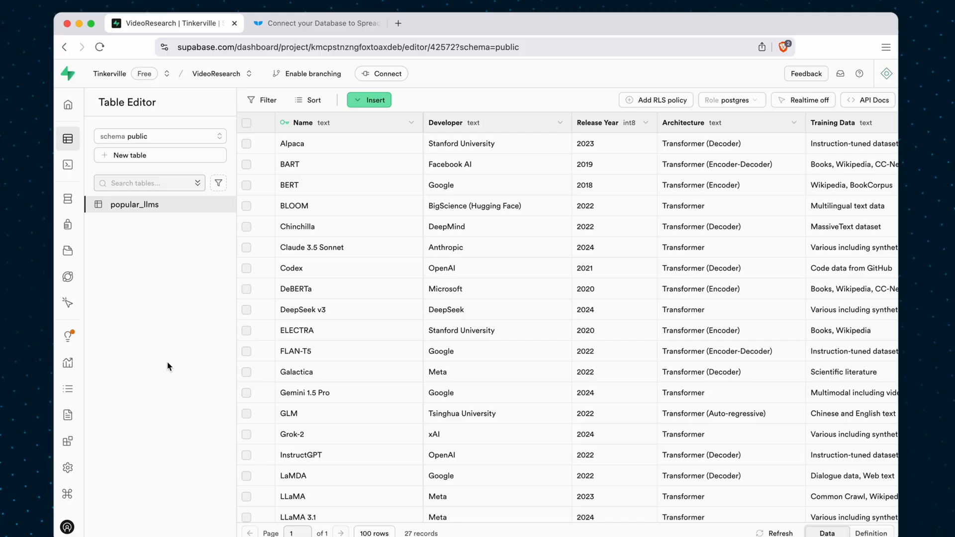
{"action": "mouse_move", "coordinate": [285, 123]}
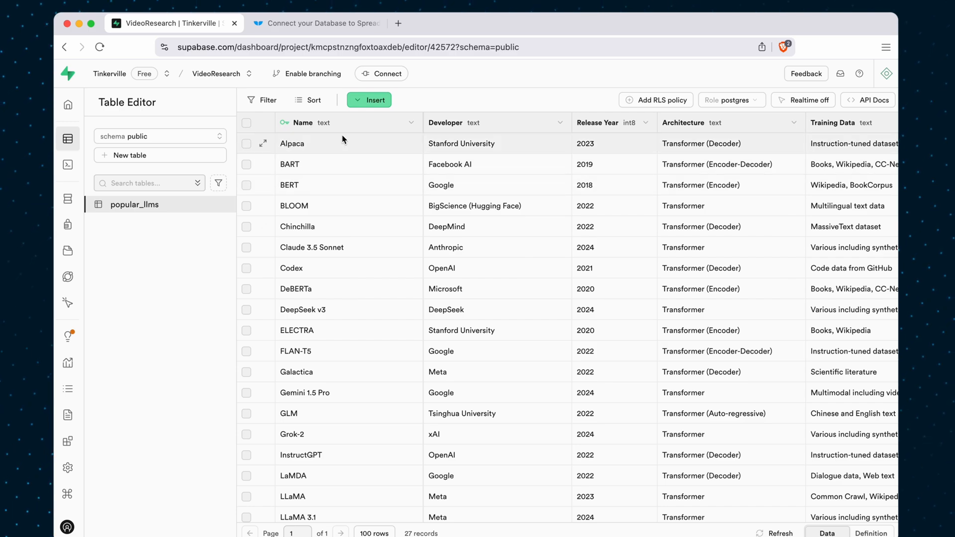
{"action": "left_click", "coordinate": [412, 122]}
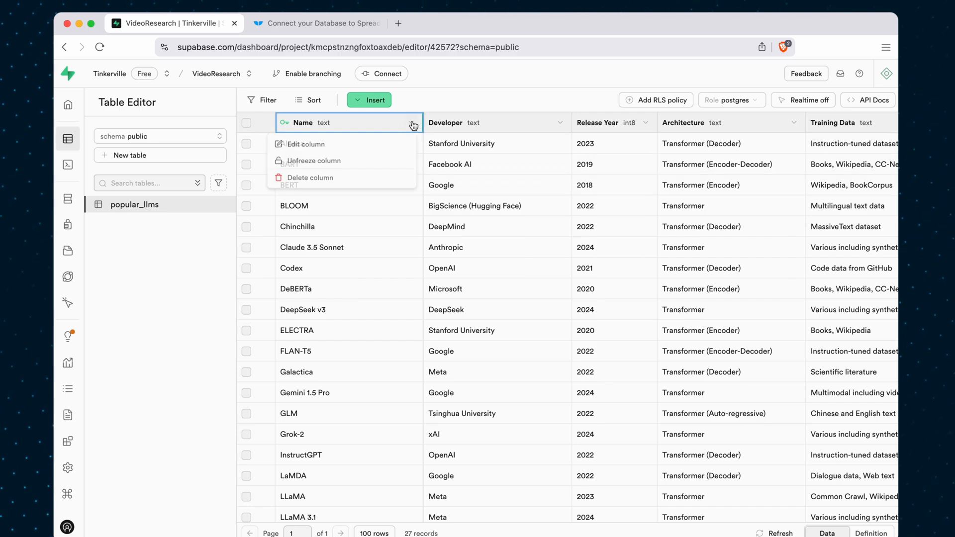
{"action": "left_click", "coordinate": [305, 144]}
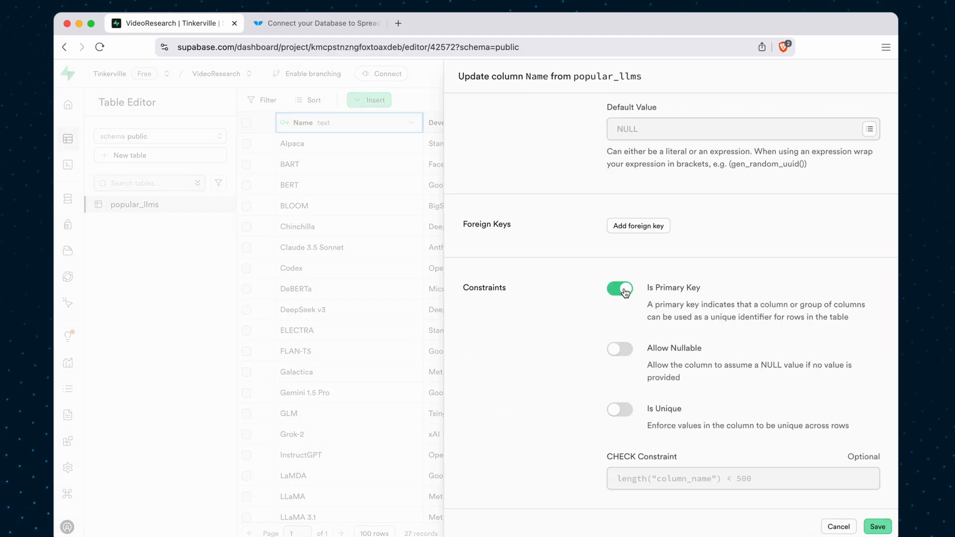
{"action": "left_click", "coordinate": [620, 289]}
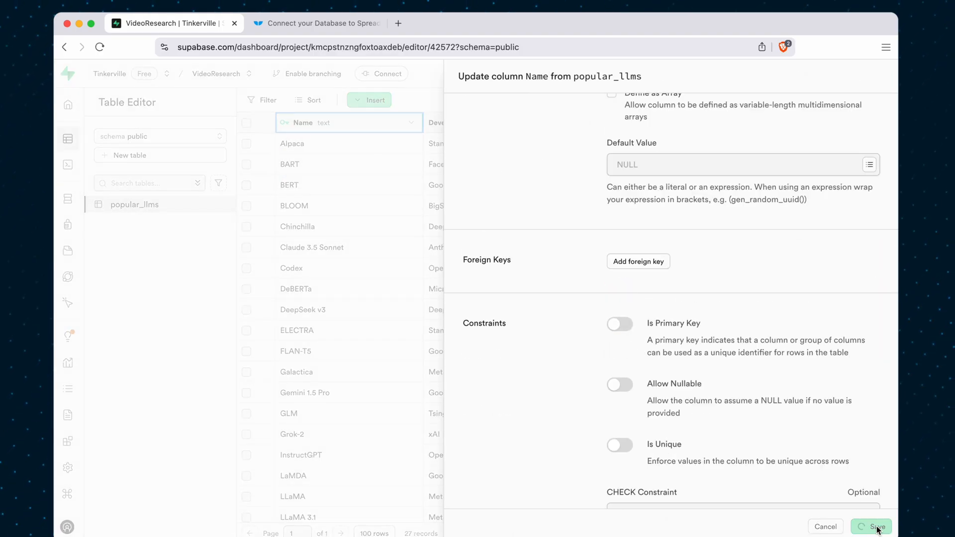
{"action": "left_click", "coordinate": [875, 526]}
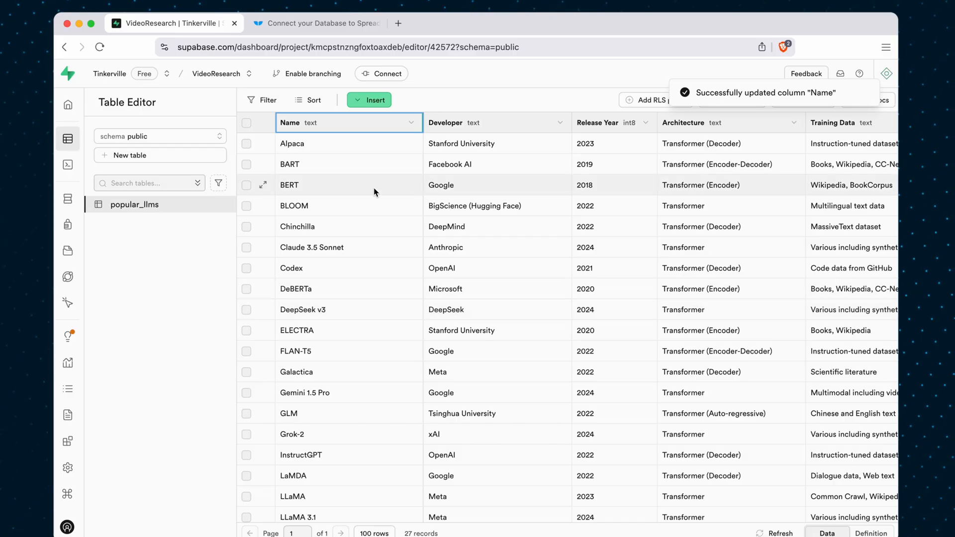
{"action": "mouse_move", "coordinate": [362, 174]}
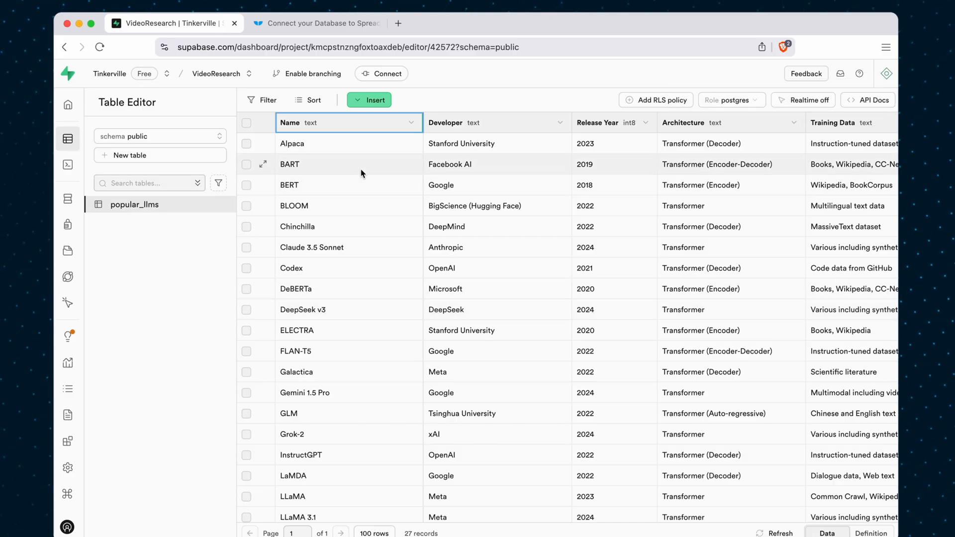
{"action": "mouse_move", "coordinate": [357, 260]}
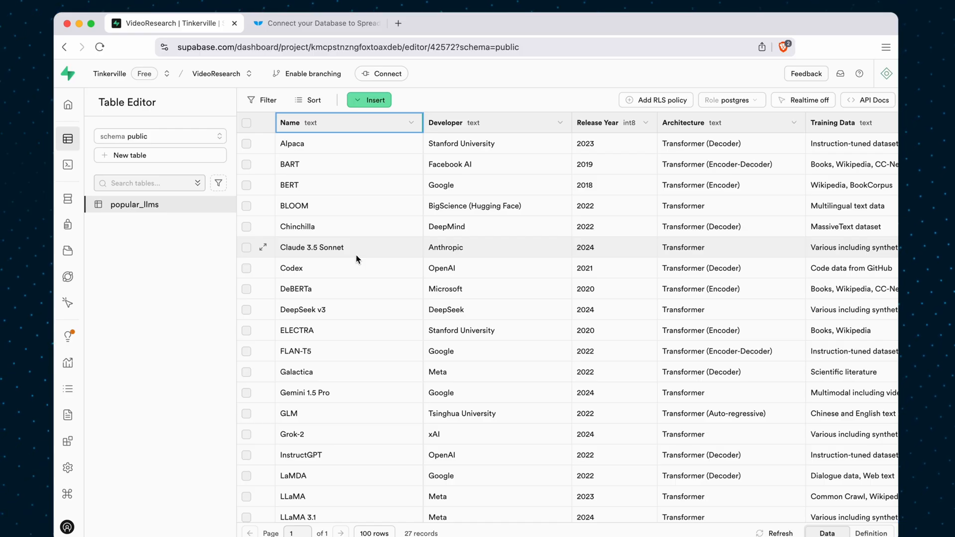
{"action": "mouse_move", "coordinate": [368, 249]}
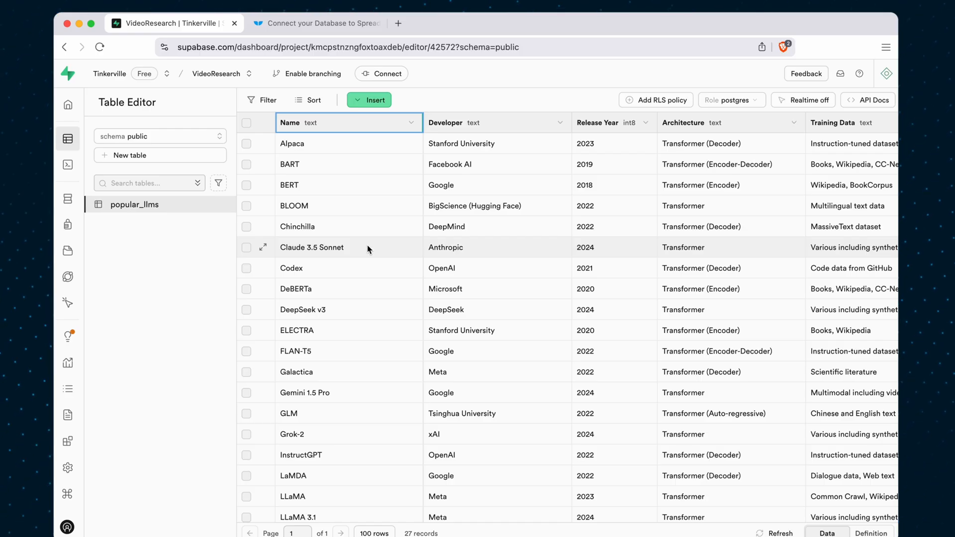
{"action": "mouse_move", "coordinate": [368, 193]}
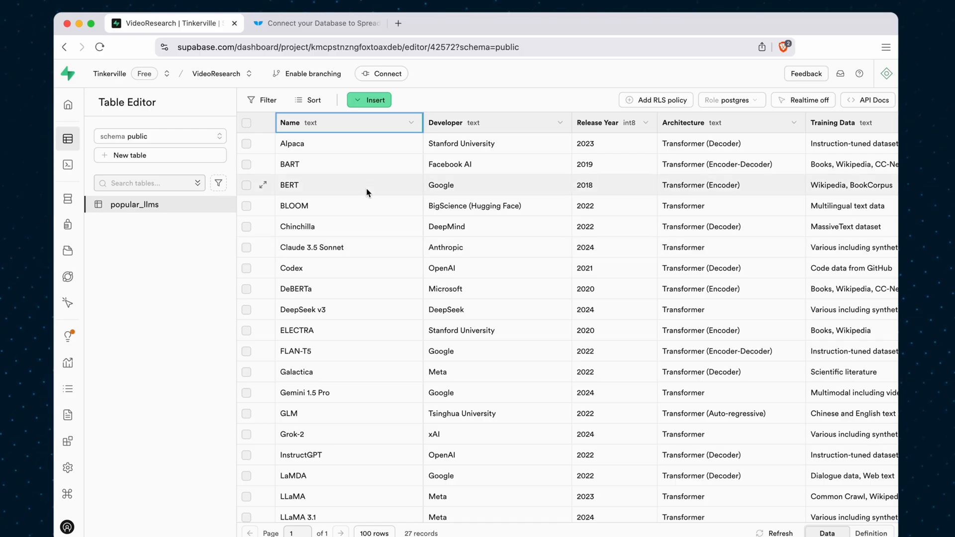
{"action": "mouse_move", "coordinate": [381, 136]}
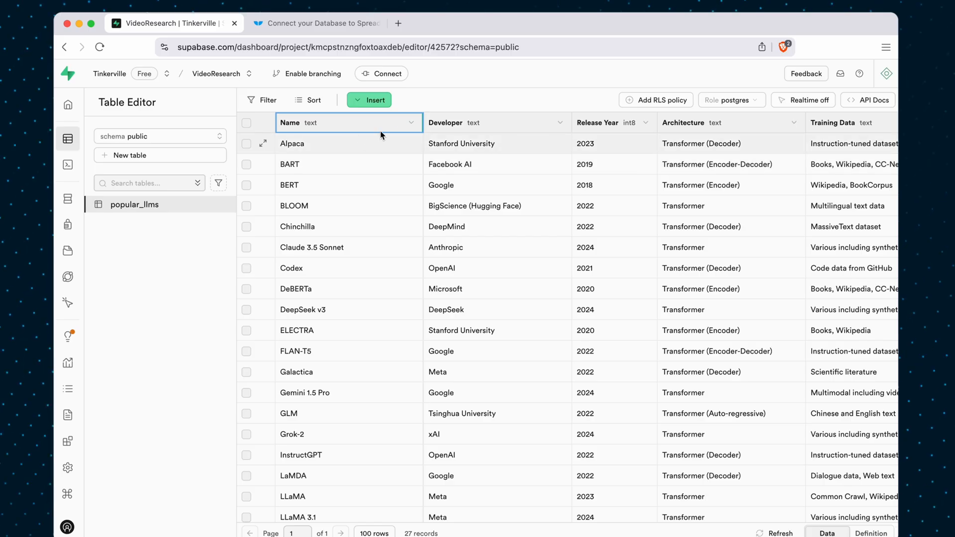
Turn on Is Primary Key and Is Unique for the Name column and save
{"action": "left_click", "coordinate": [411, 123]}
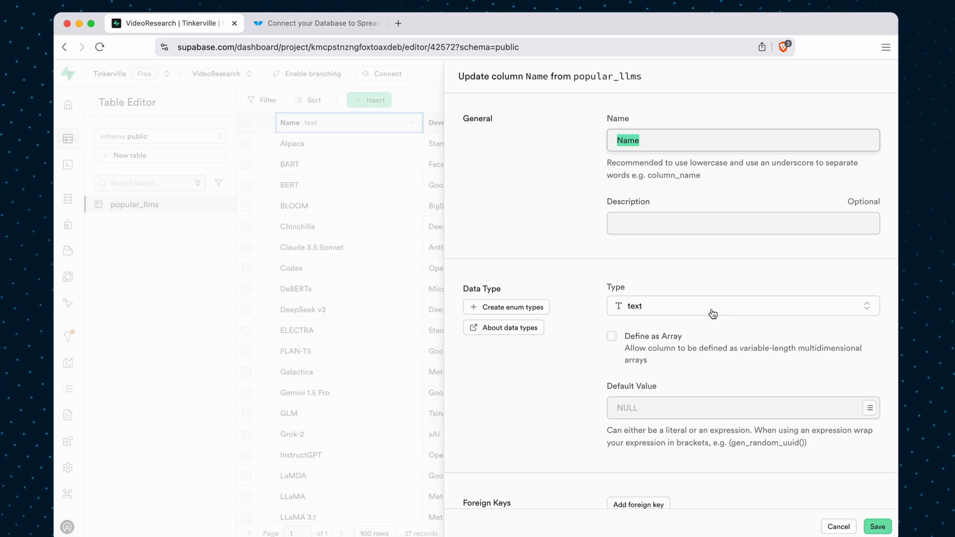
{"action": "scroll", "scroll_direction": "down", "scroll_amount": 3}
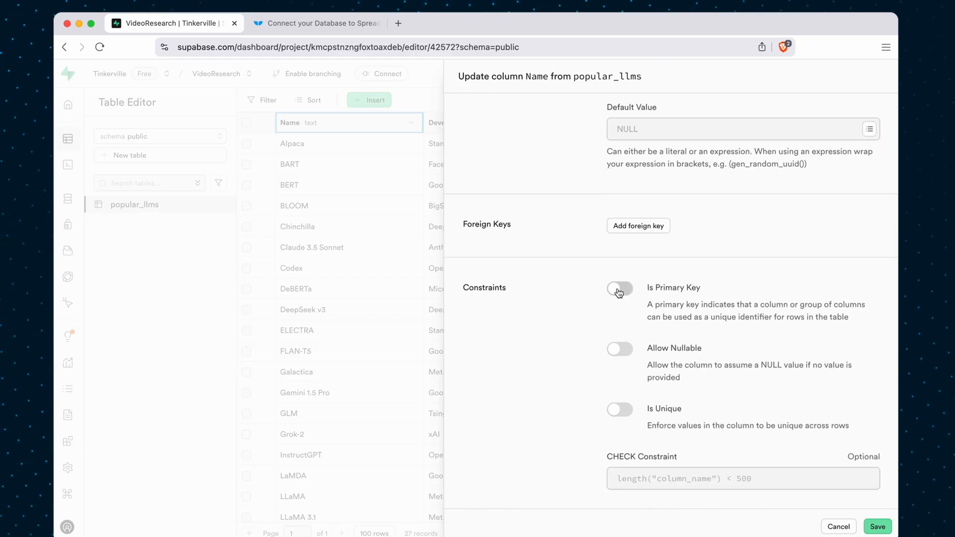
{"action": "left_click", "coordinate": [620, 289]}
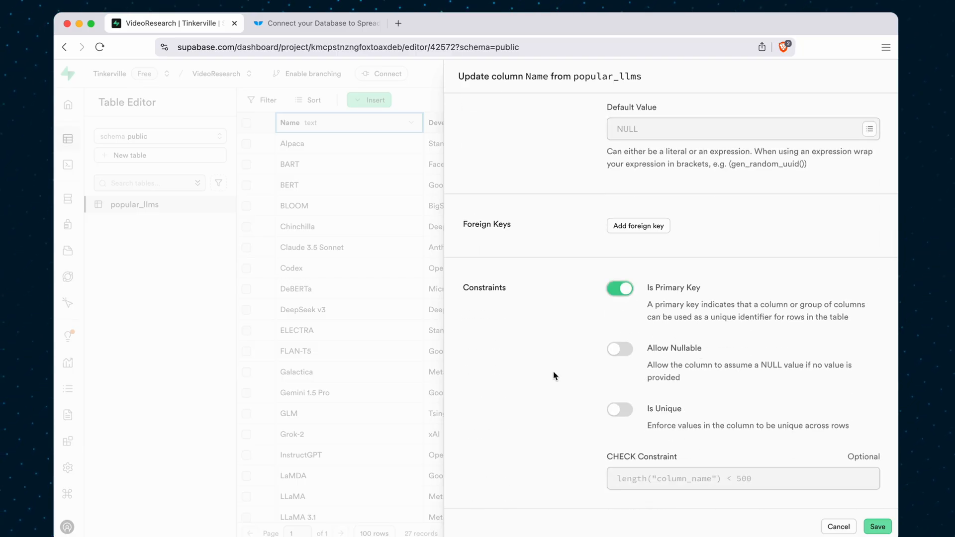
{"action": "mouse_move", "coordinate": [373, 300]}
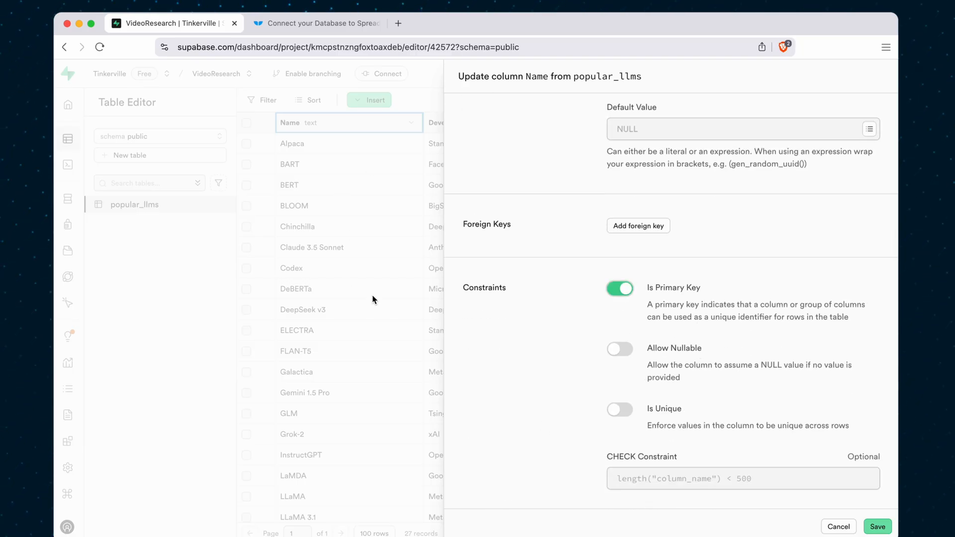
{"action": "left_click", "coordinate": [619, 409]}
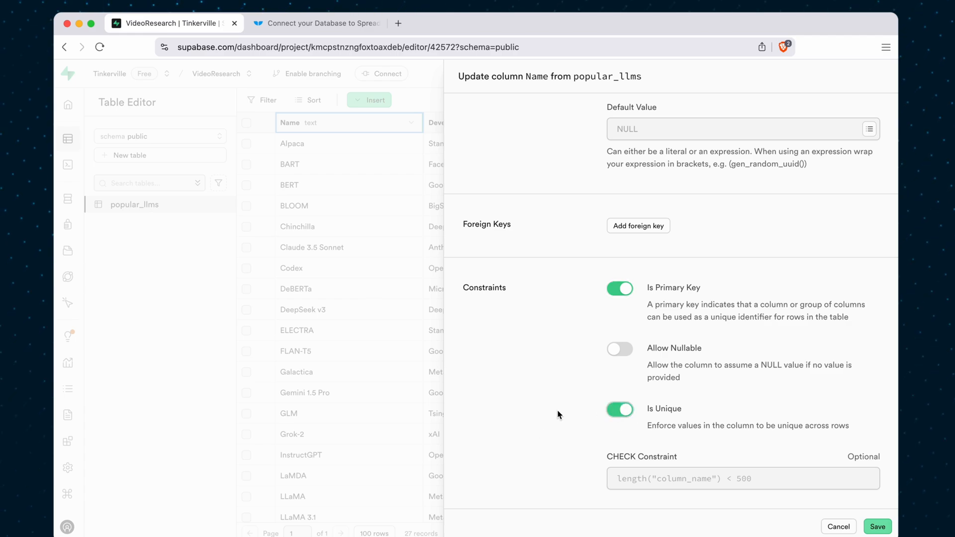
{"action": "mouse_move", "coordinate": [874, 514]}
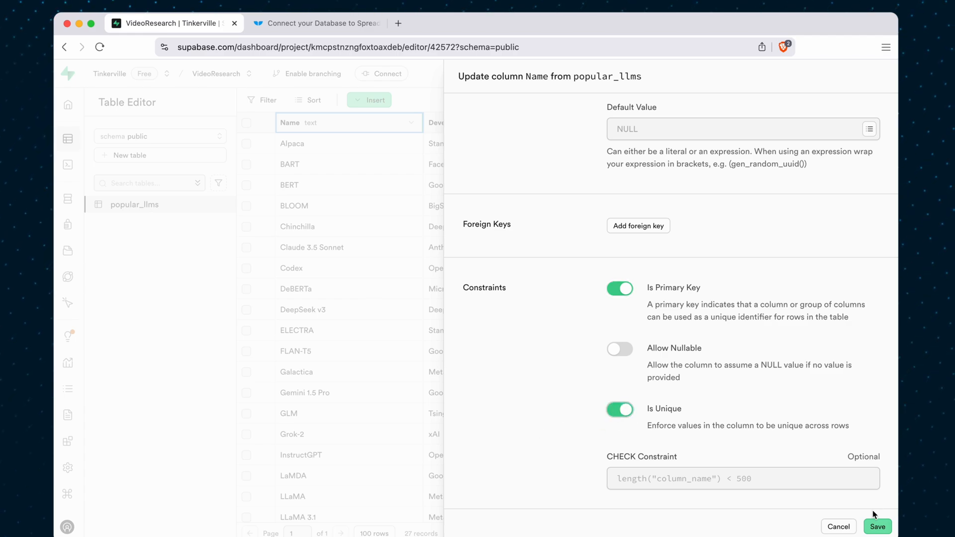
{"action": "left_click", "coordinate": [877, 527]}
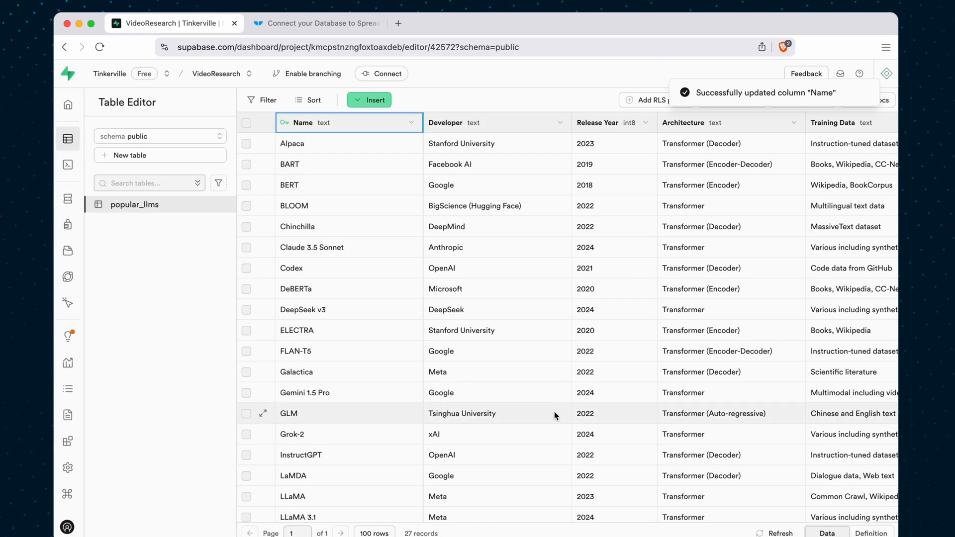
{"action": "mouse_move", "coordinate": [455, 257]}
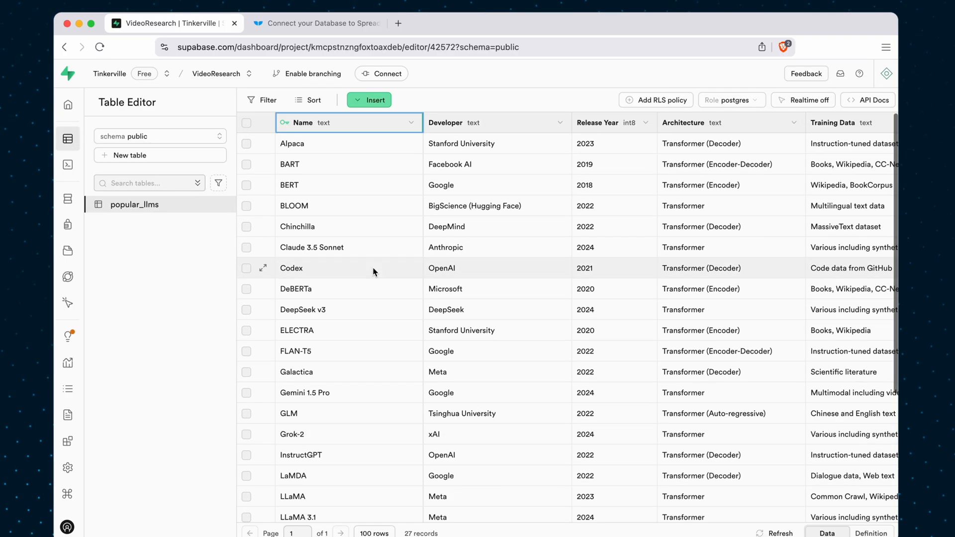
{"action": "mouse_move", "coordinate": [545, 343]}
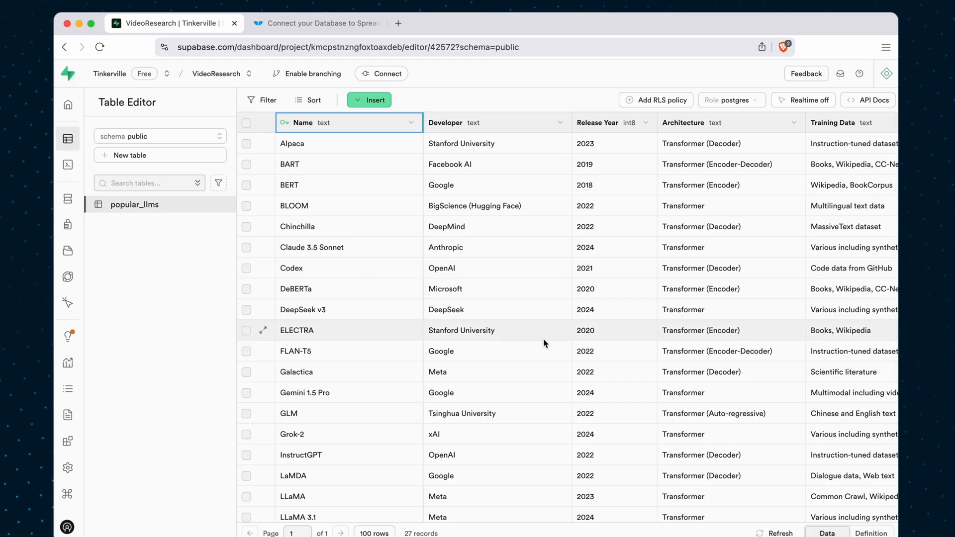
{"action": "mouse_move", "coordinate": [323, 47]}
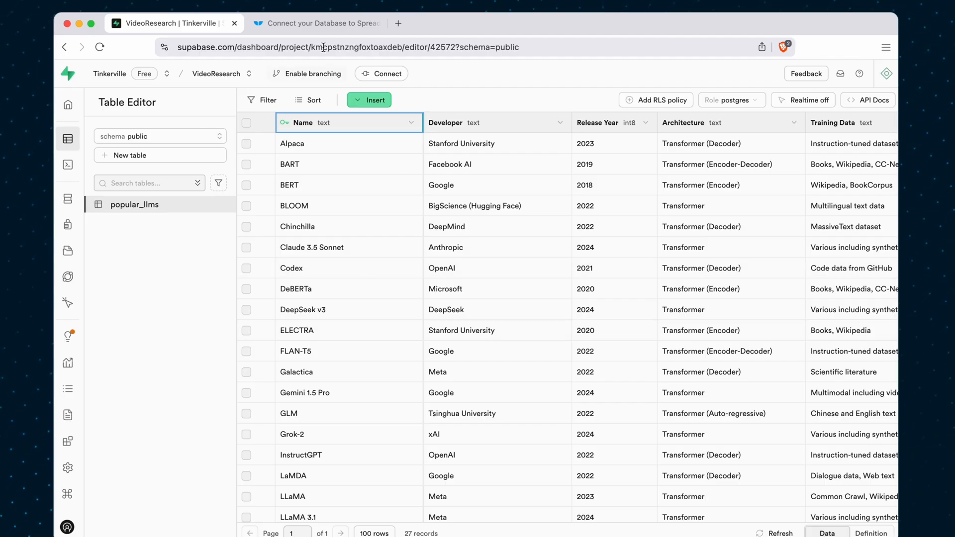
{"action": "mouse_move", "coordinate": [320, 23]}
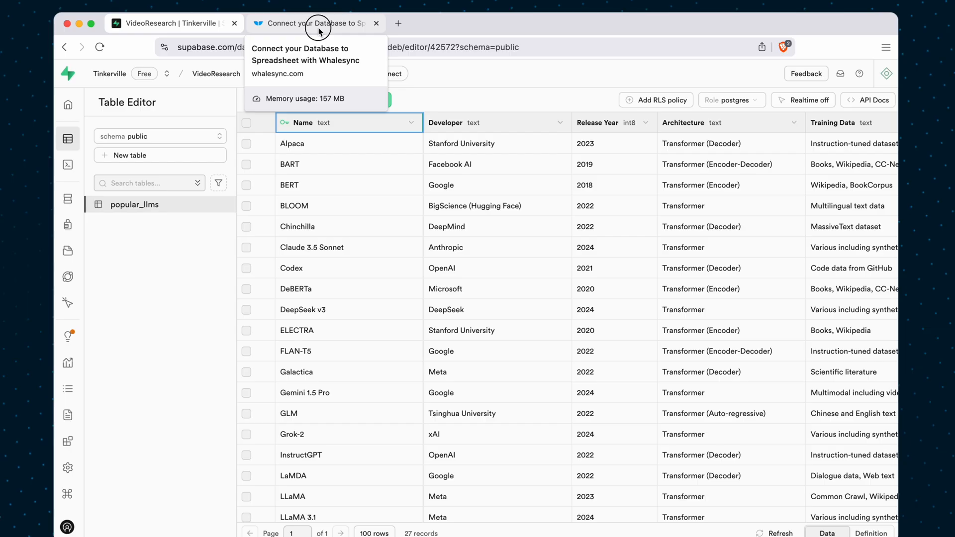
Switch to the Whalesync database-to-spreadsheet sync page in the browser
{"action": "left_click", "coordinate": [318, 22]}
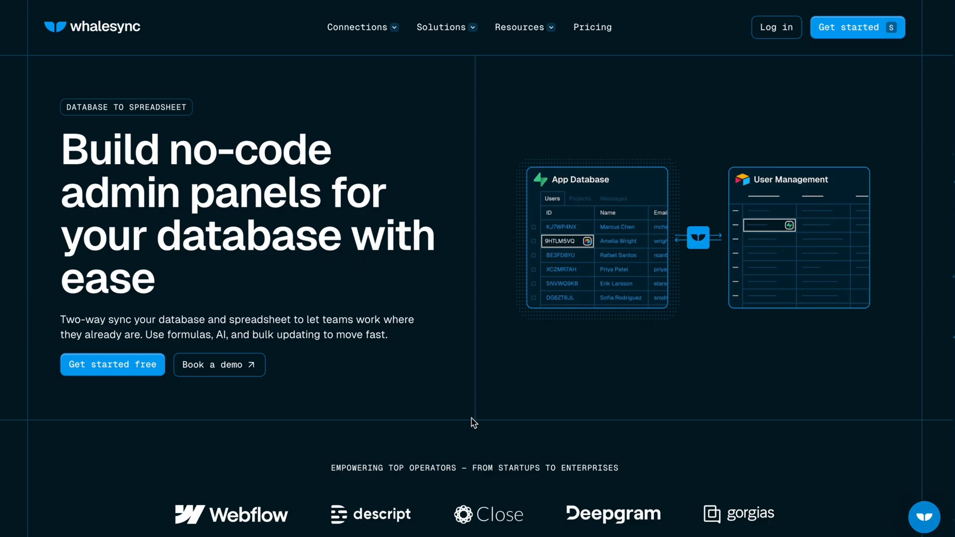
{"action": "mouse_move", "coordinate": [610, 286]}
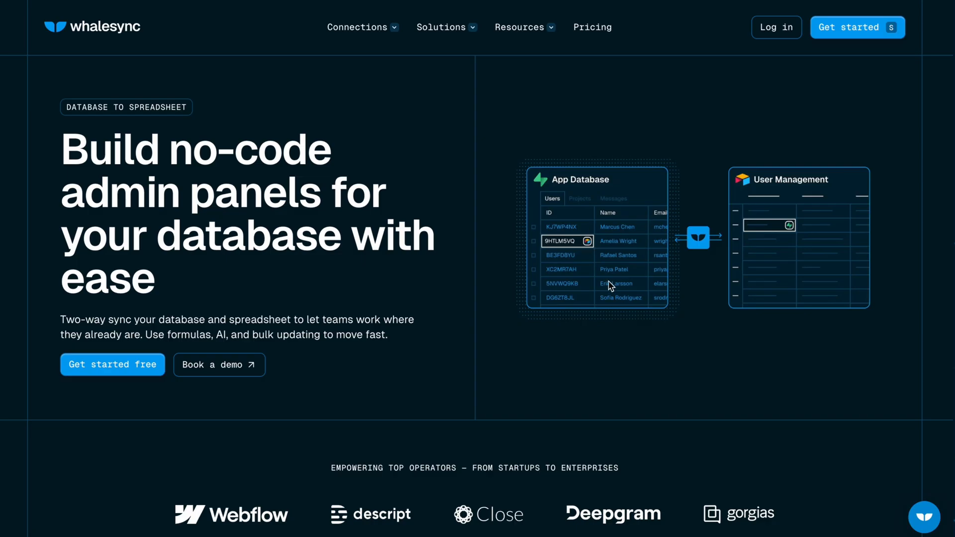
{"action": "mouse_move", "coordinate": [761, 307]}
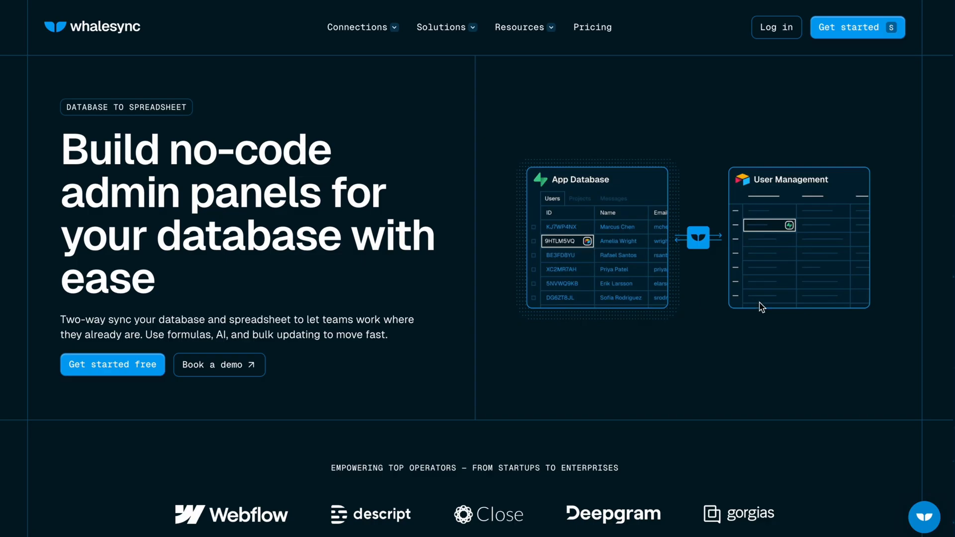
{"action": "mouse_move", "coordinate": [800, 342]}
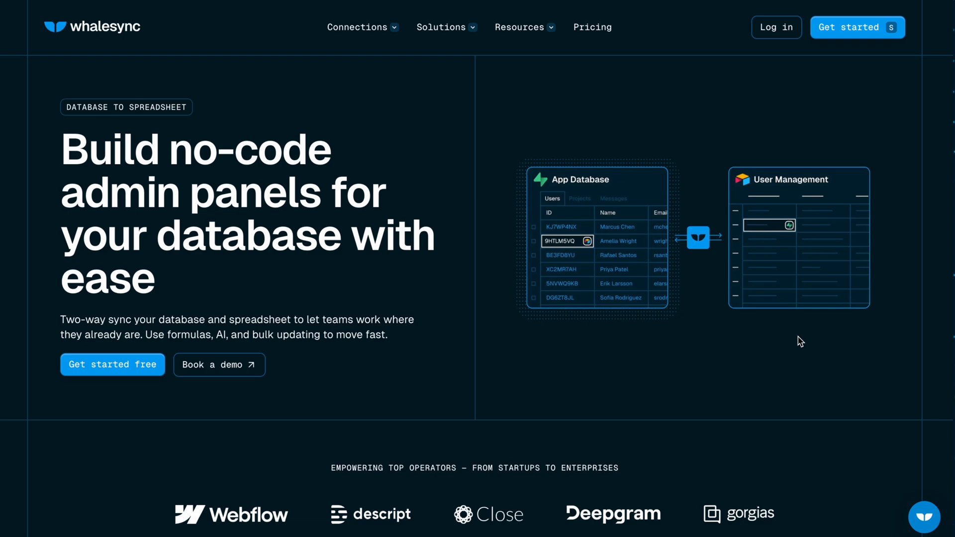
{"action": "mouse_move", "coordinate": [625, 341]}
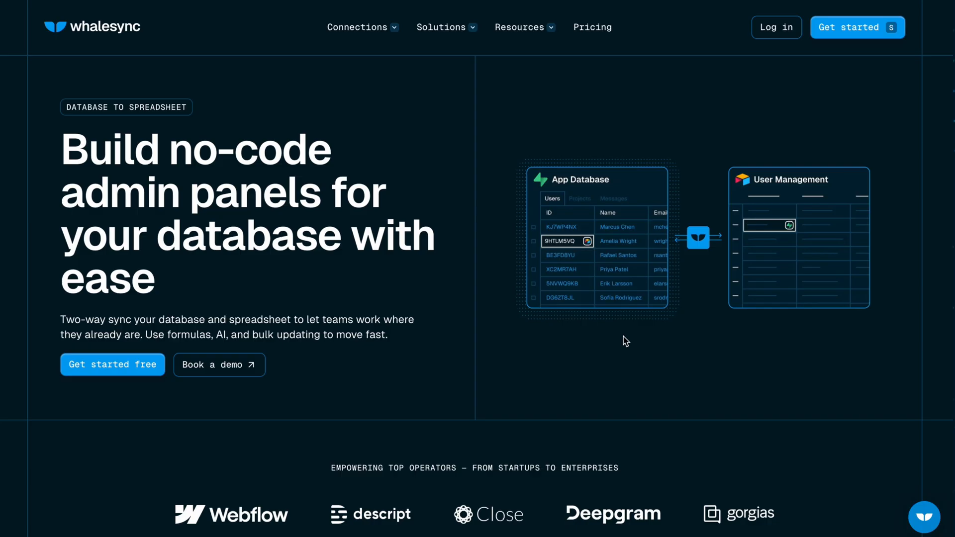
{"action": "mouse_move", "coordinate": [475, 291]}
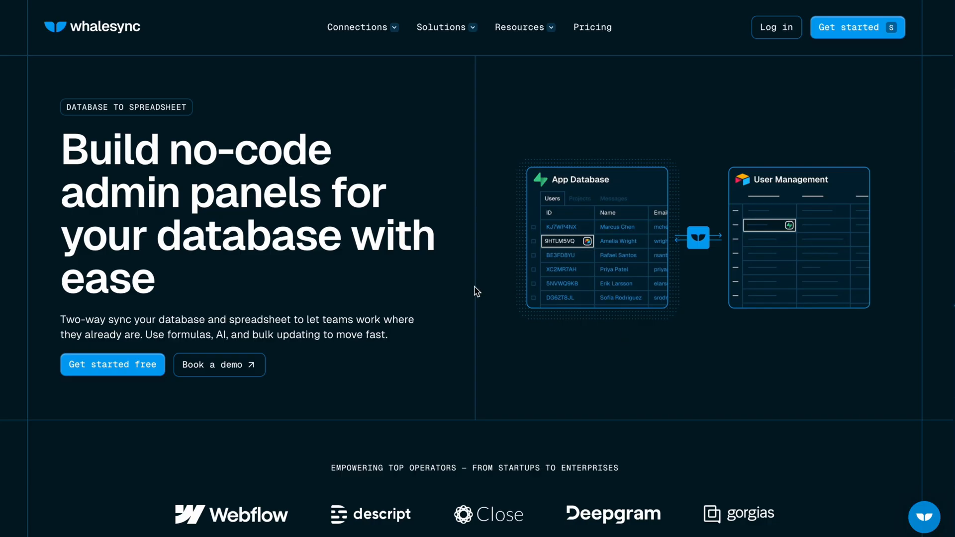